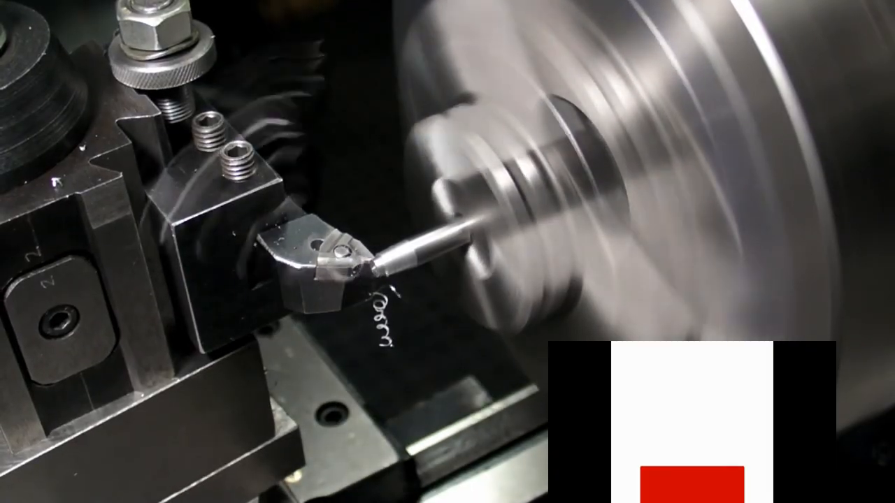
click(710, 422)
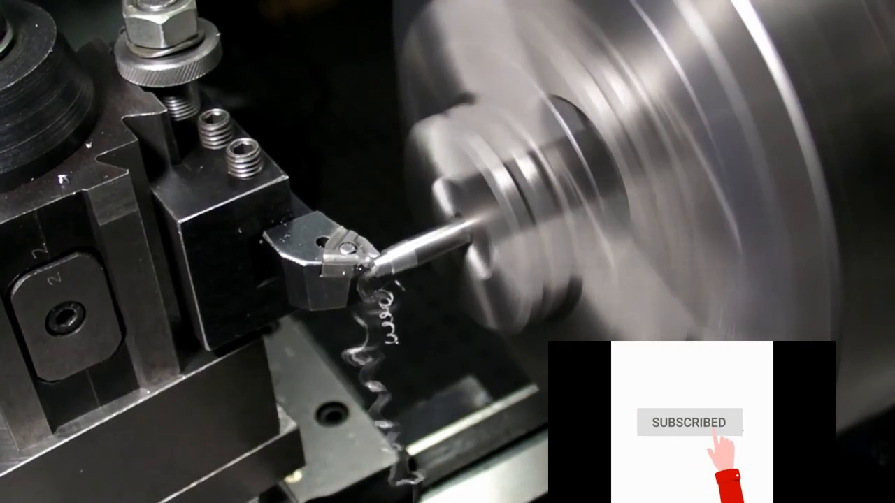